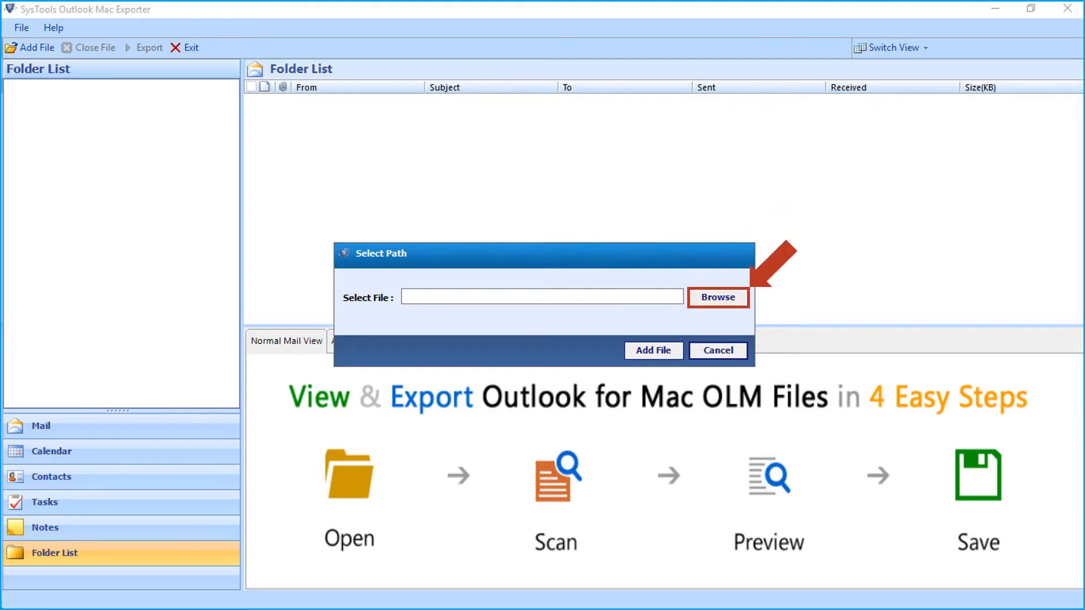
Add Outlook for Mac Archive.olm to the exporter and load its previous scan
{"action": "left_click", "coordinate": [718, 297]}
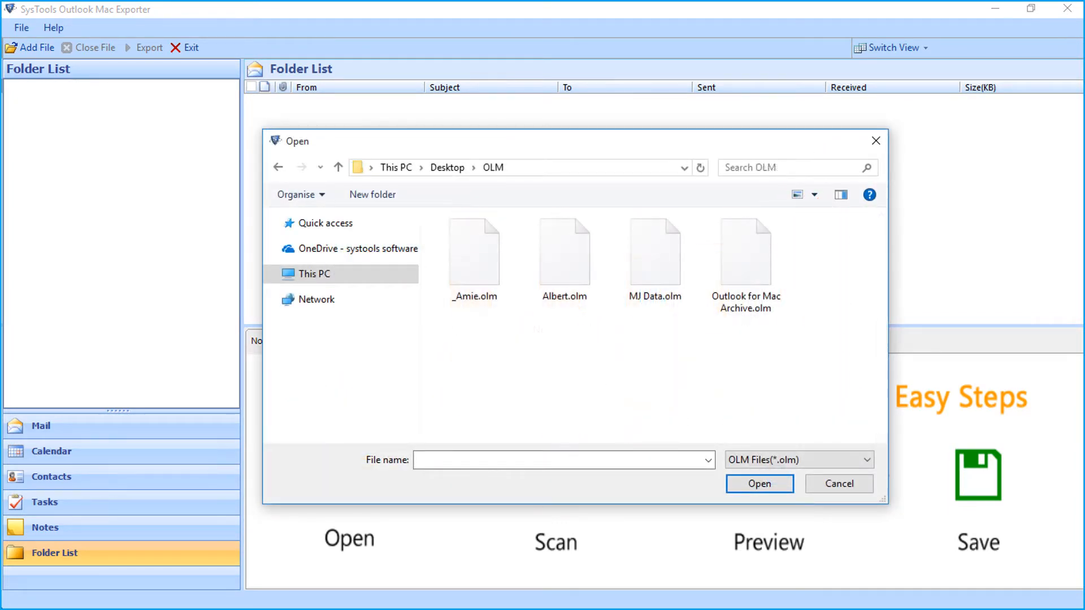
{"action": "left_click", "coordinate": [745, 251]}
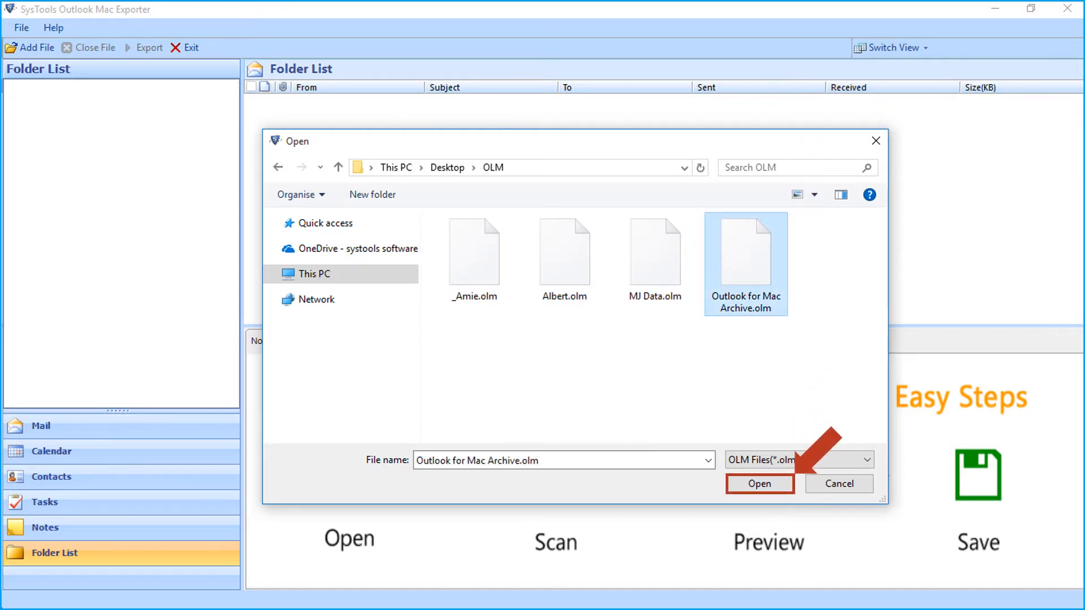
{"action": "left_click", "coordinate": [760, 483]}
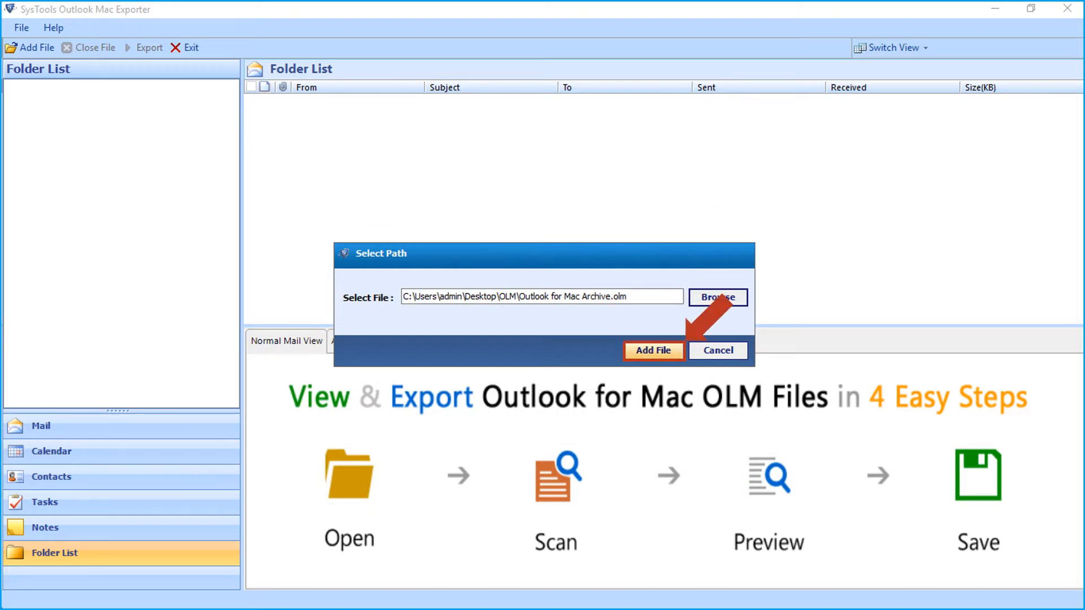
{"action": "left_click", "coordinate": [652, 350]}
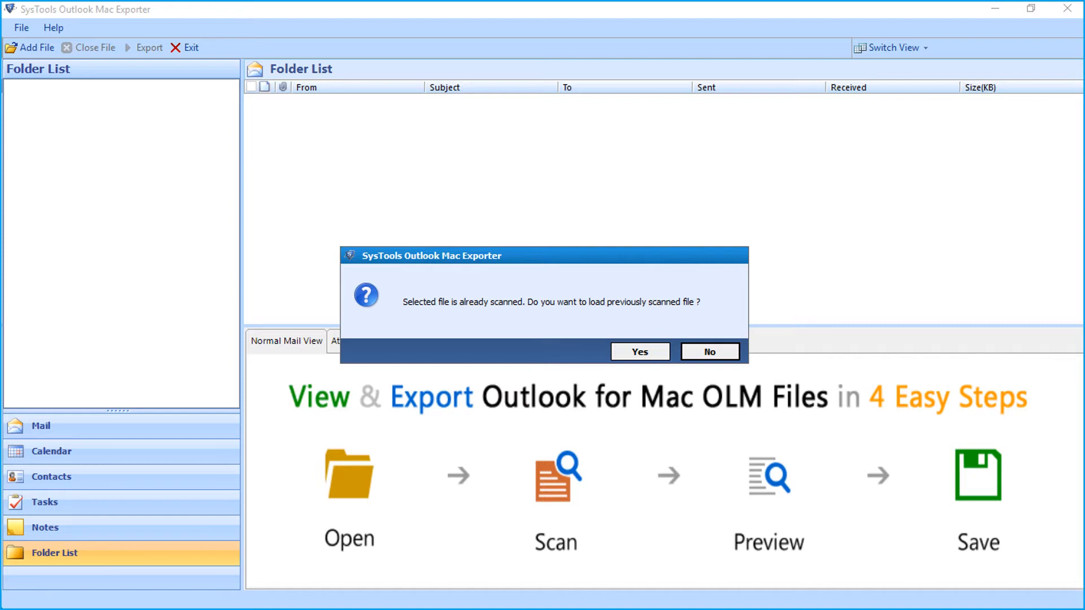
{"action": "left_click", "coordinate": [708, 351]}
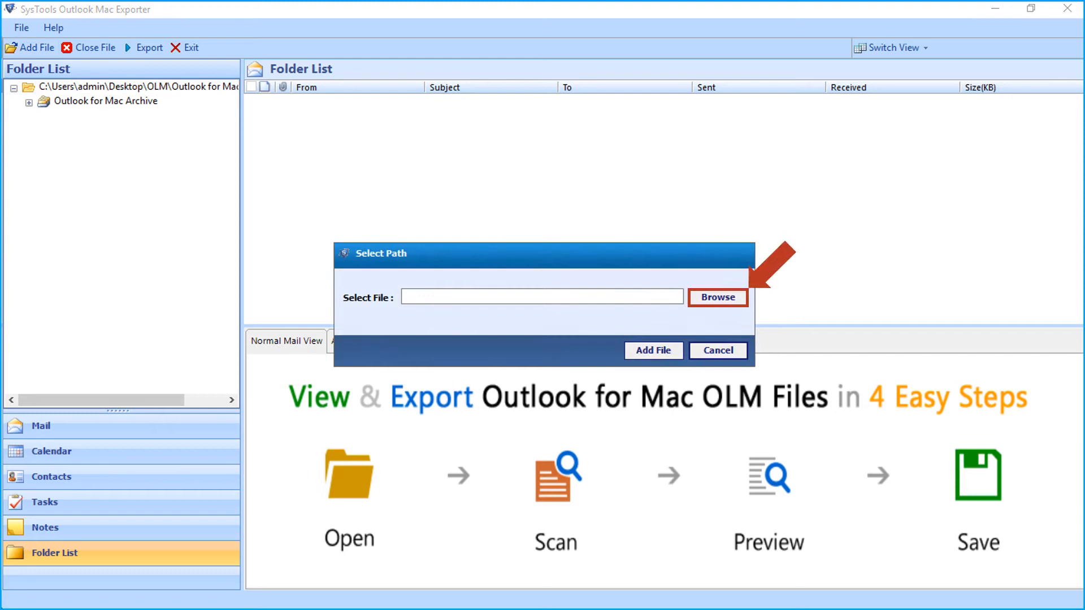
Add _Amie.olm as a second OLM file, scan it and save the scan
{"action": "left_click", "coordinate": [717, 297]}
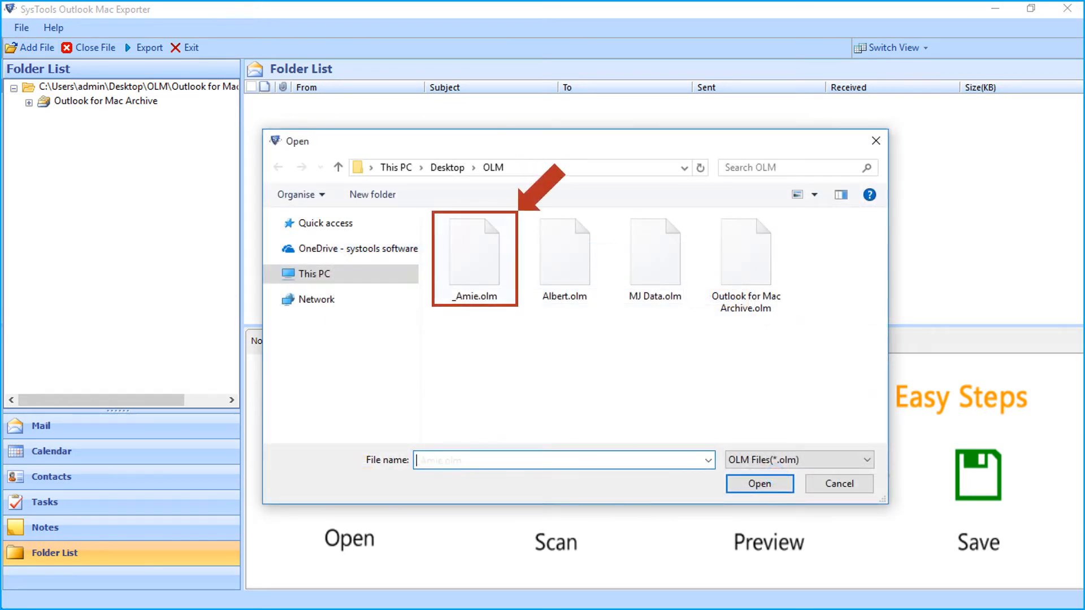
{"action": "left_click", "coordinate": [473, 251]}
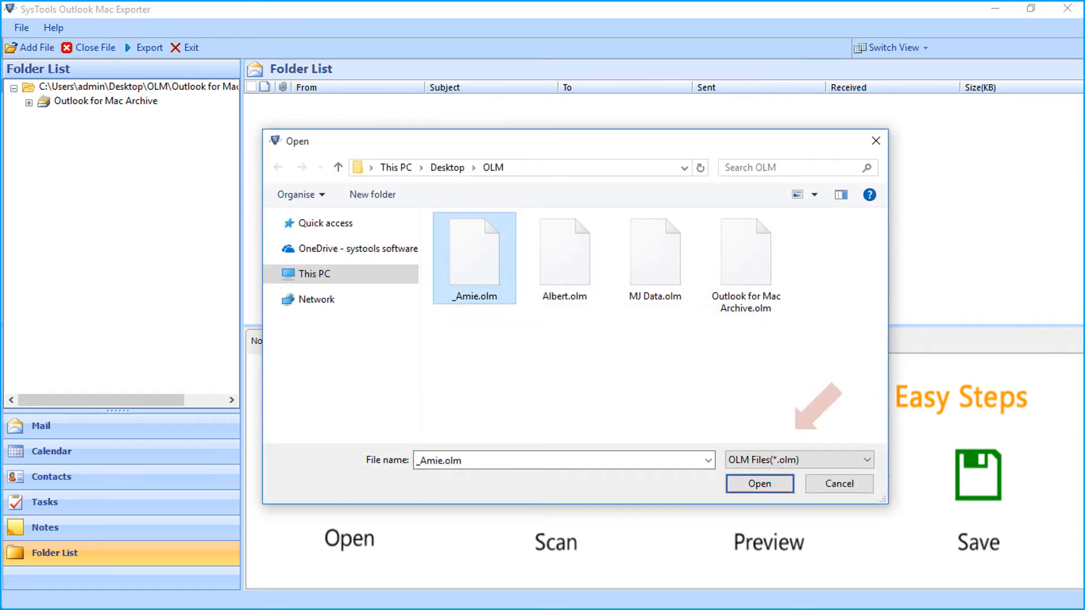
{"action": "left_click", "coordinate": [759, 484]}
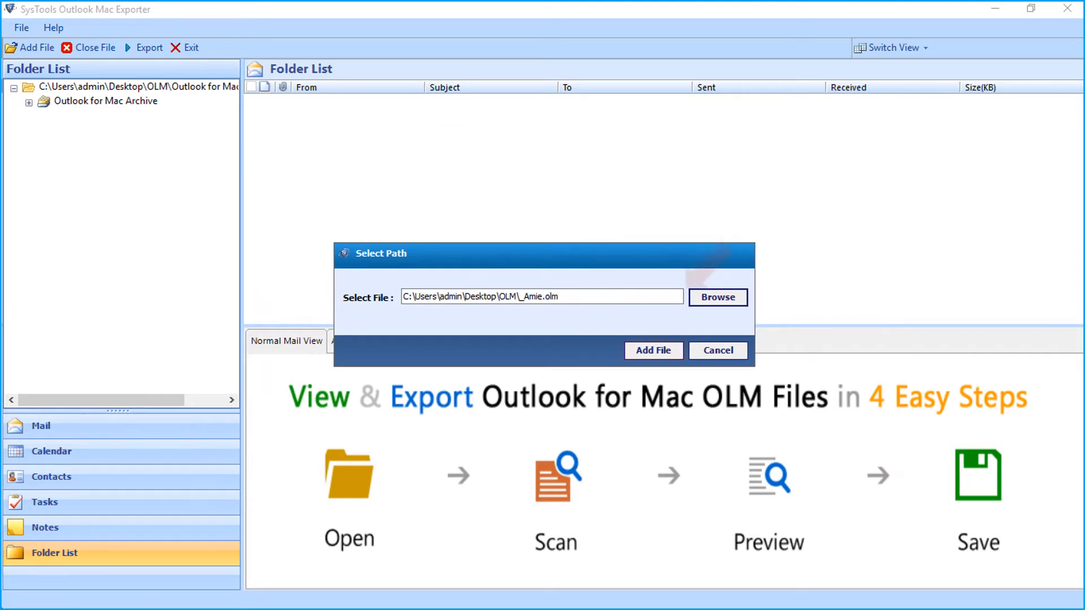
{"action": "left_click", "coordinate": [652, 350]}
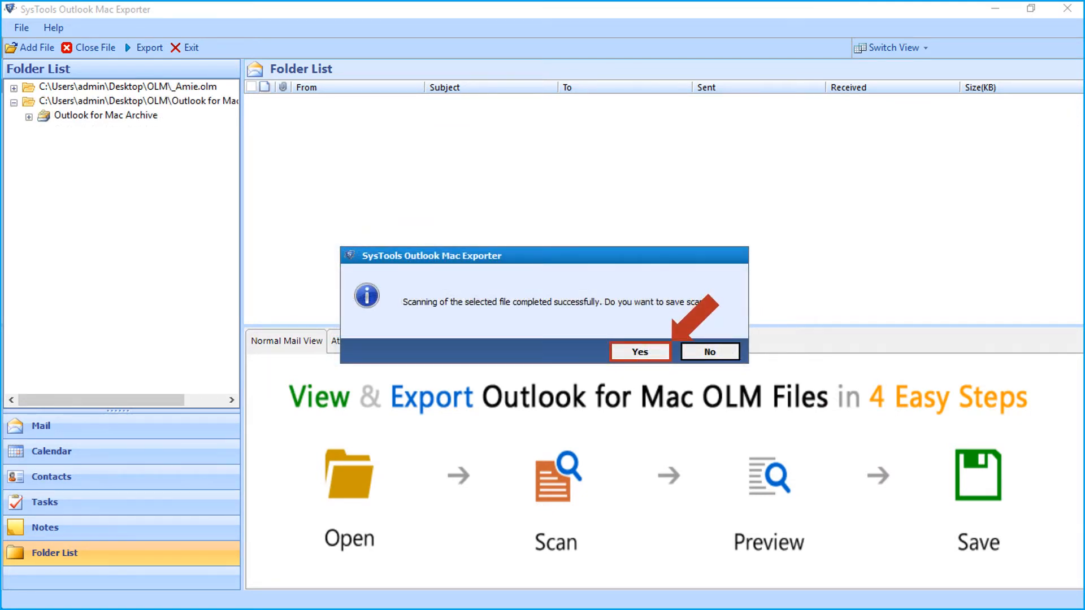
{"action": "left_click", "coordinate": [637, 352]}
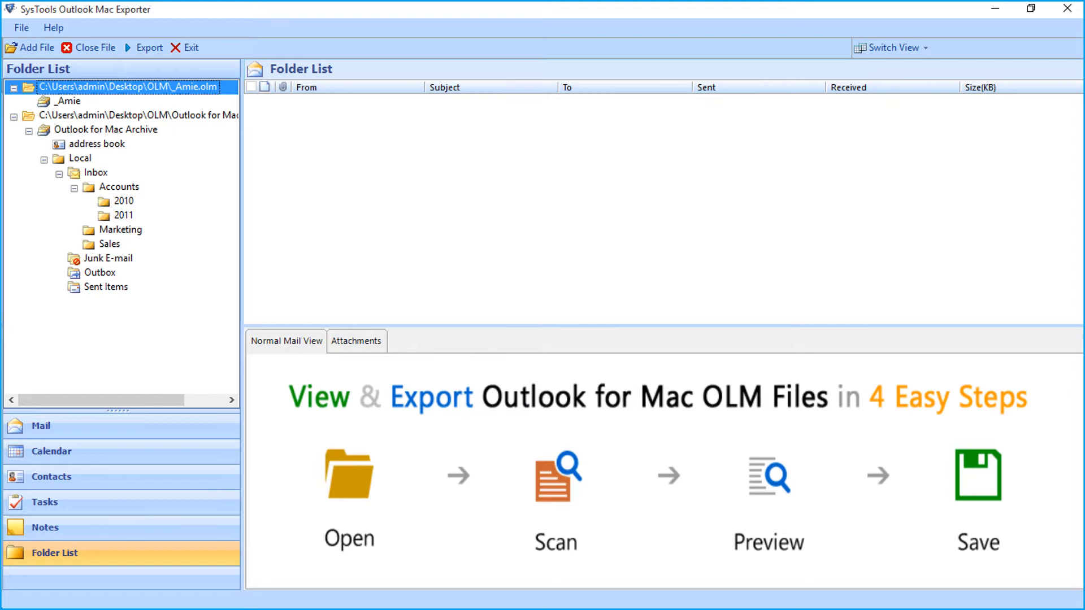
List the 2011 Inbox folder's 21 emails and preview one message's details
{"action": "left_click", "coordinate": [125, 214]}
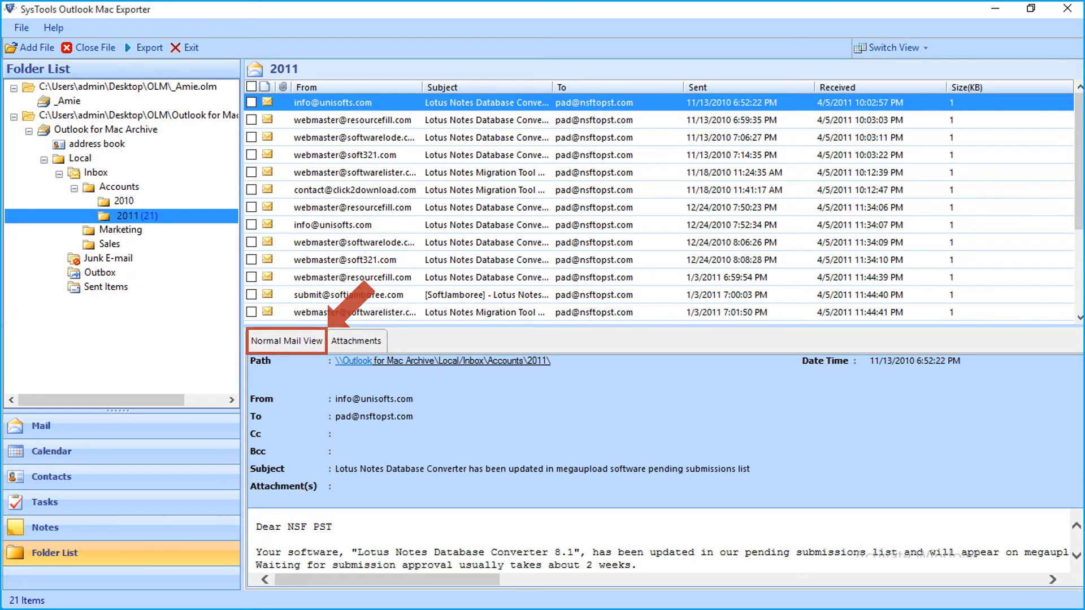
{"action": "left_click", "coordinate": [356, 340]}
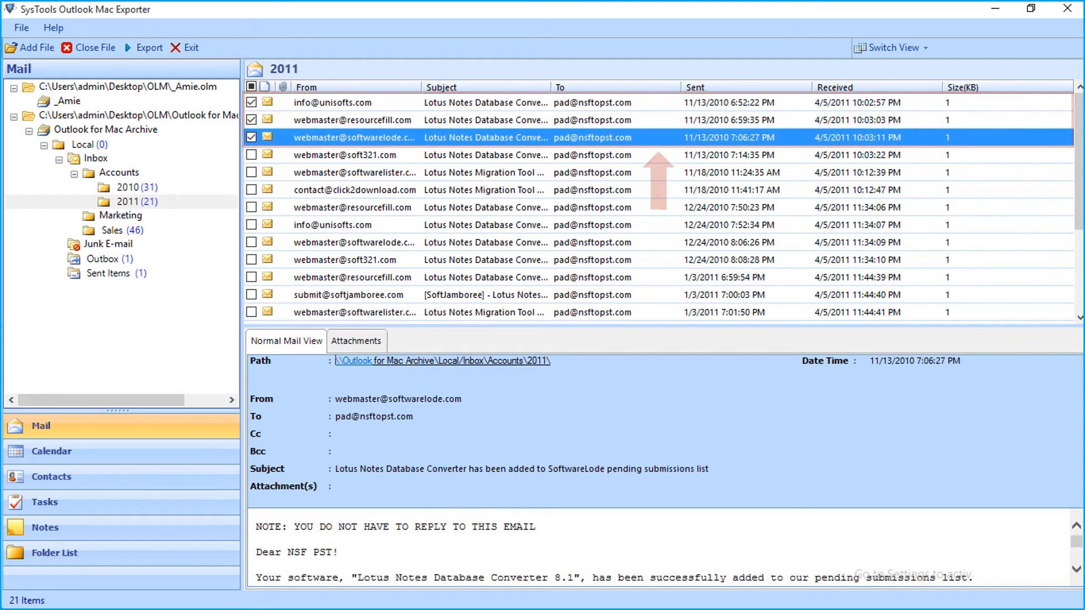
Start an export from the checked messages and choose PST as the format after trying EML
{"action": "right_click", "coordinate": [355, 137]}
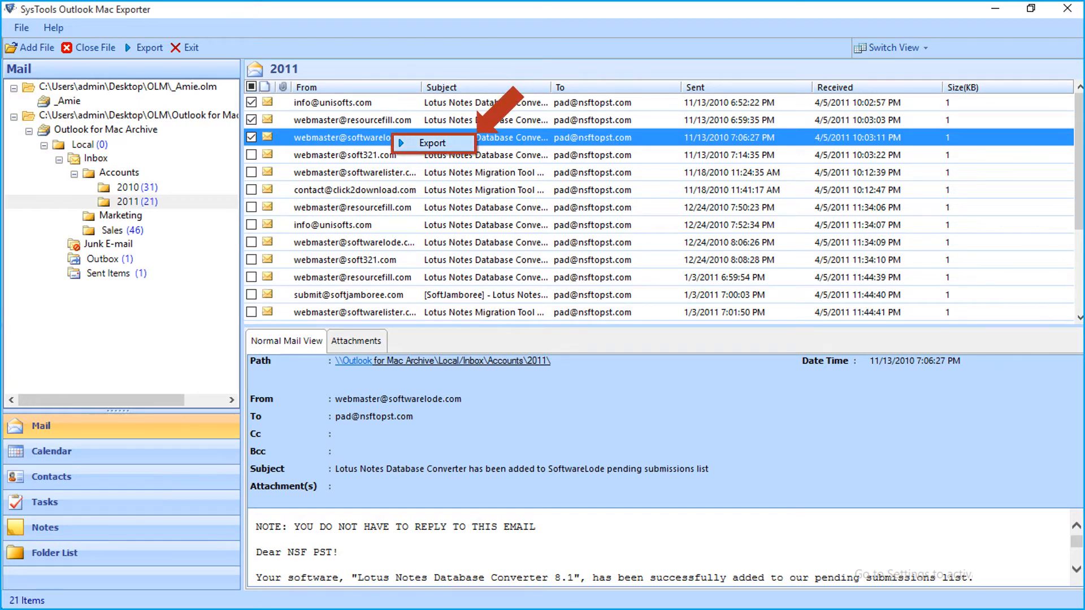
{"action": "left_click", "coordinate": [431, 142]}
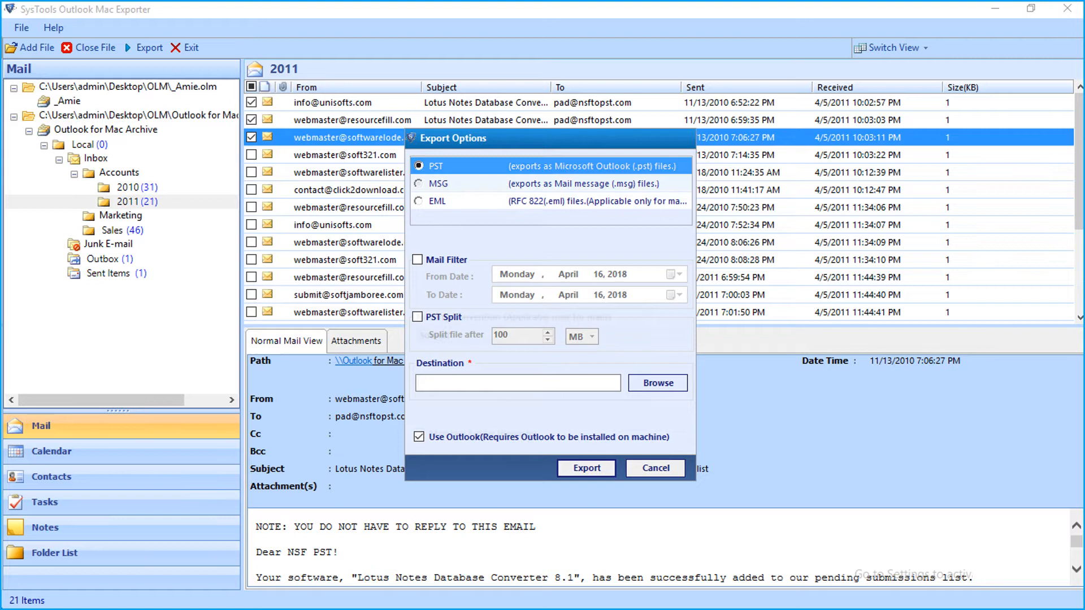
{"action": "left_click", "coordinate": [418, 201]}
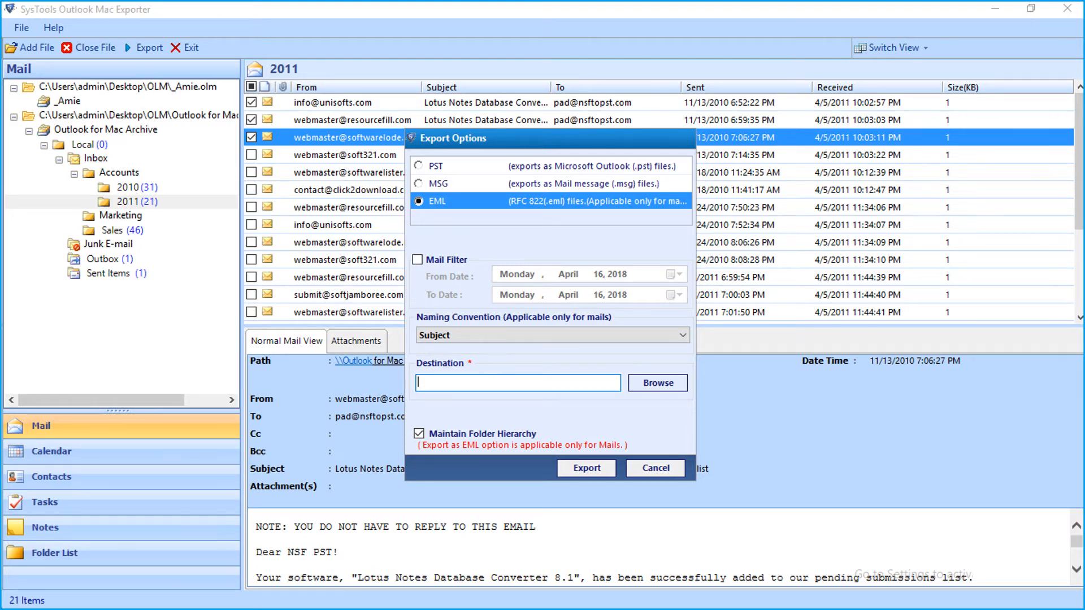
{"action": "left_click", "coordinate": [653, 467]}
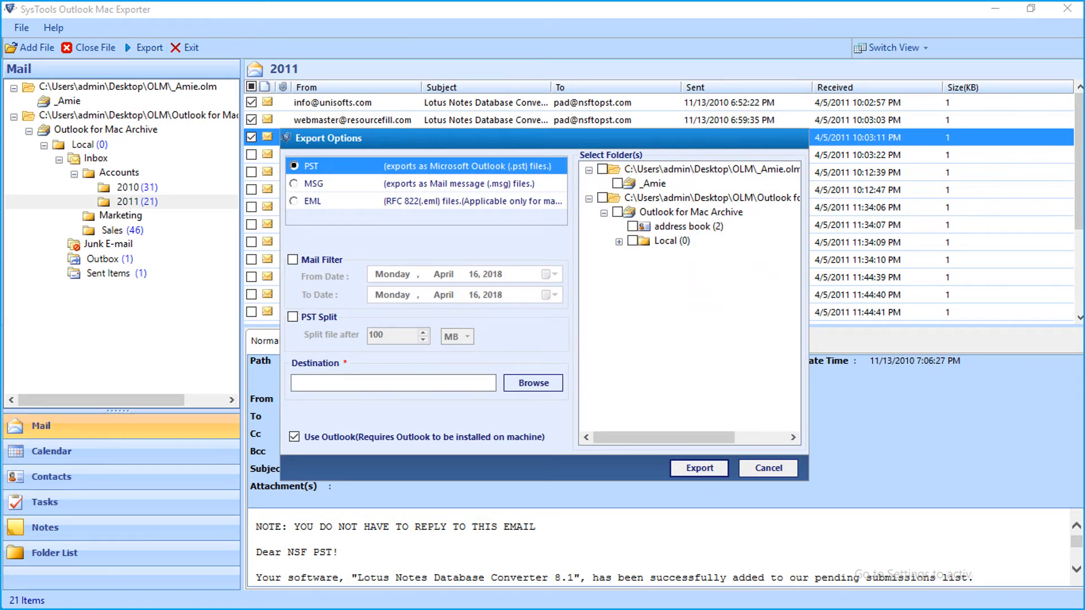
{"action": "mouse_move", "coordinate": [313, 183]}
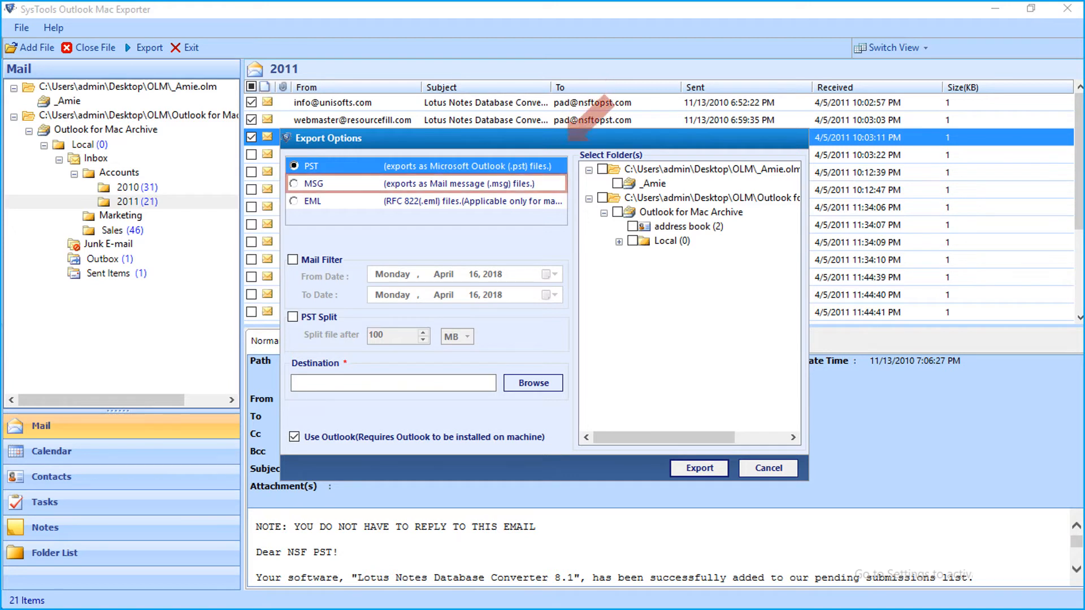
Set export to EML with date mail filter and Subject+Date(DD-MM-YYYY) naming, keeping folder hierarchy
{"action": "left_click", "coordinate": [295, 183]}
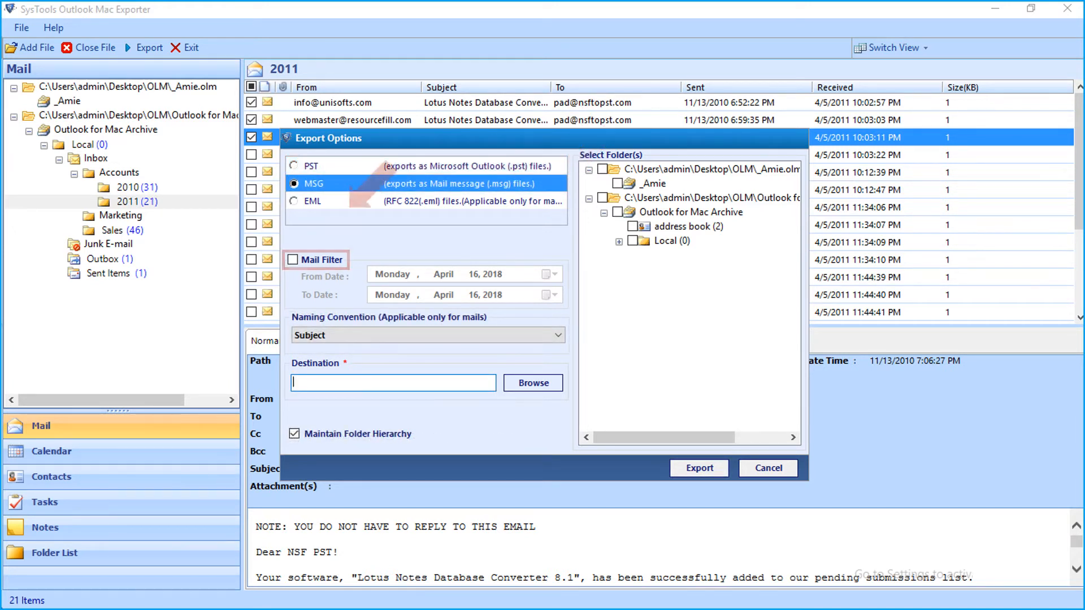
{"action": "left_click", "coordinate": [295, 260]}
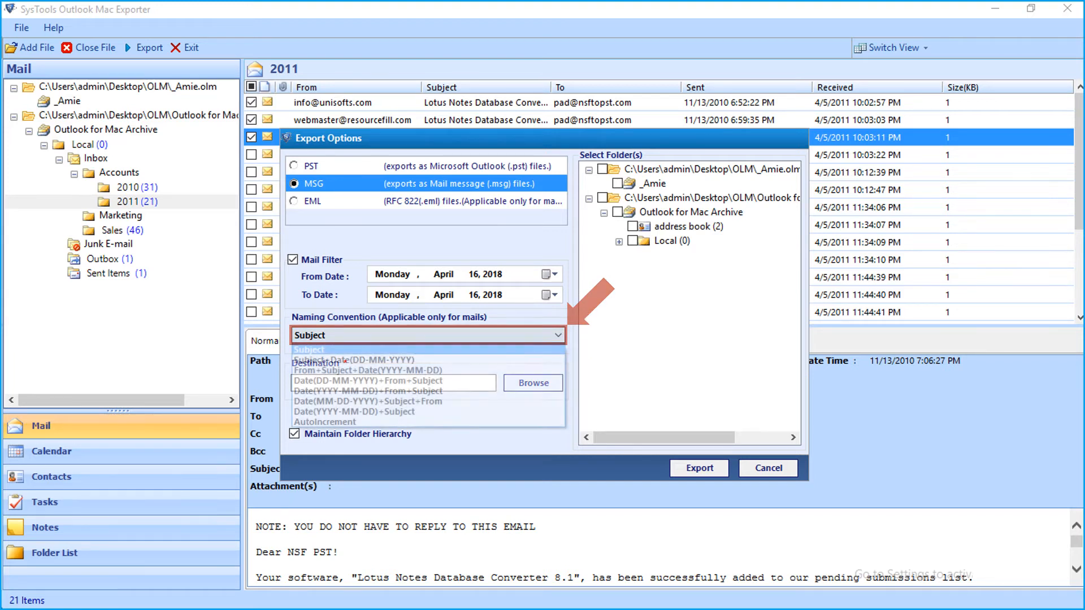
{"action": "left_click", "coordinate": [366, 359]}
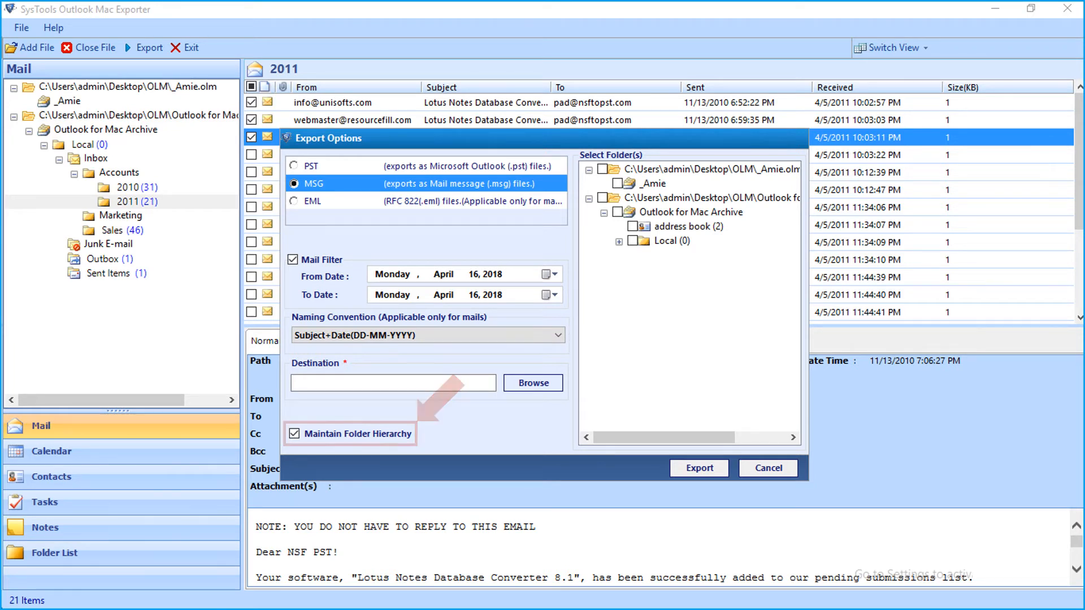
{"action": "left_click", "coordinate": [301, 201]}
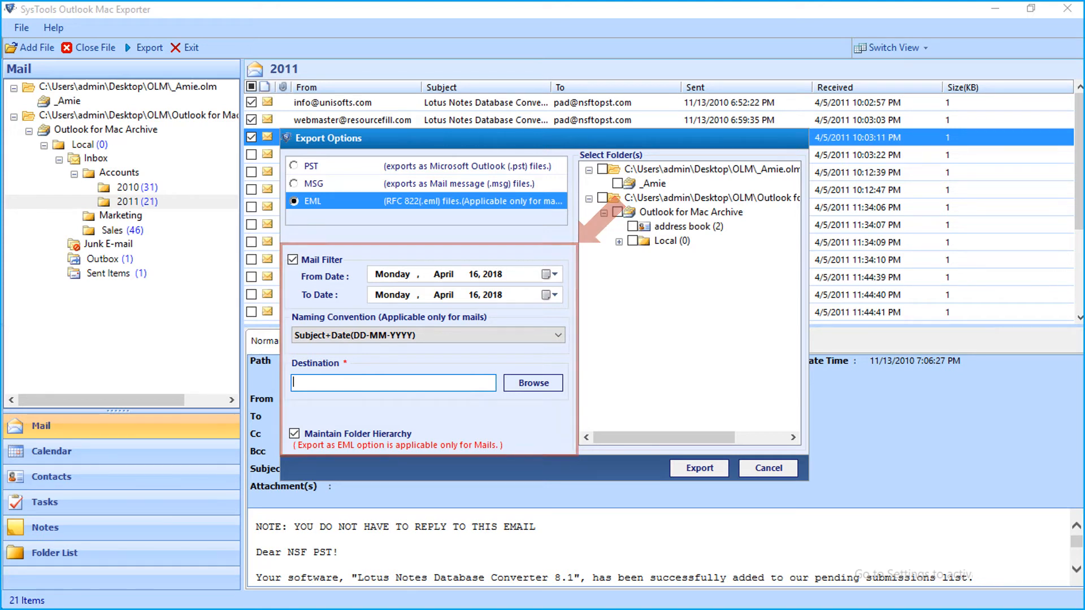
Set PST export filtered from 8 November 2015, split at 100 MB, and start choosing a destination
{"action": "left_click", "coordinate": [295, 165]}
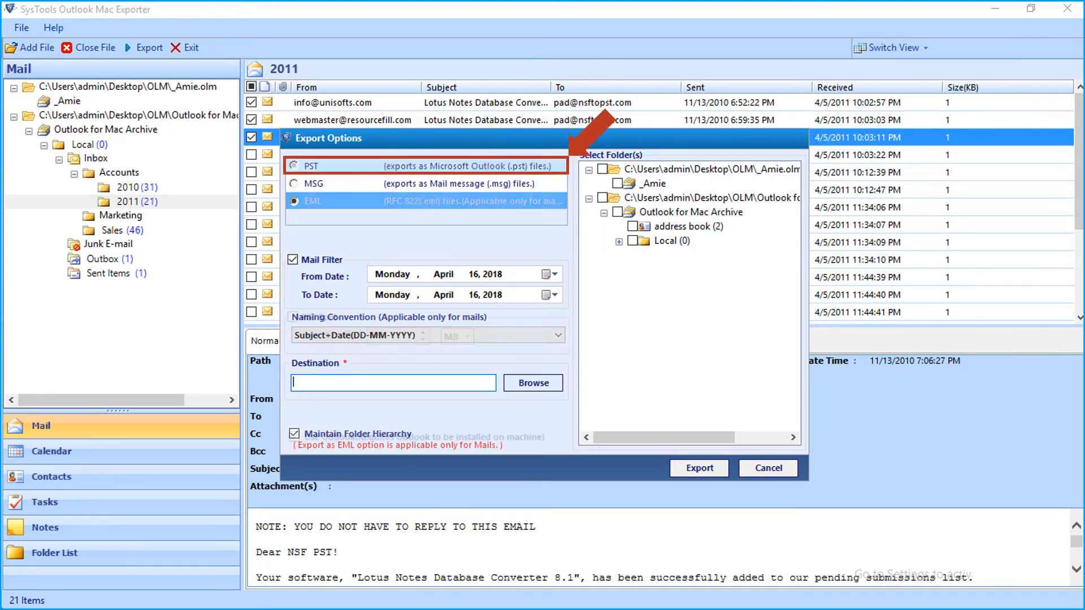
{"action": "left_click", "coordinate": [296, 165]}
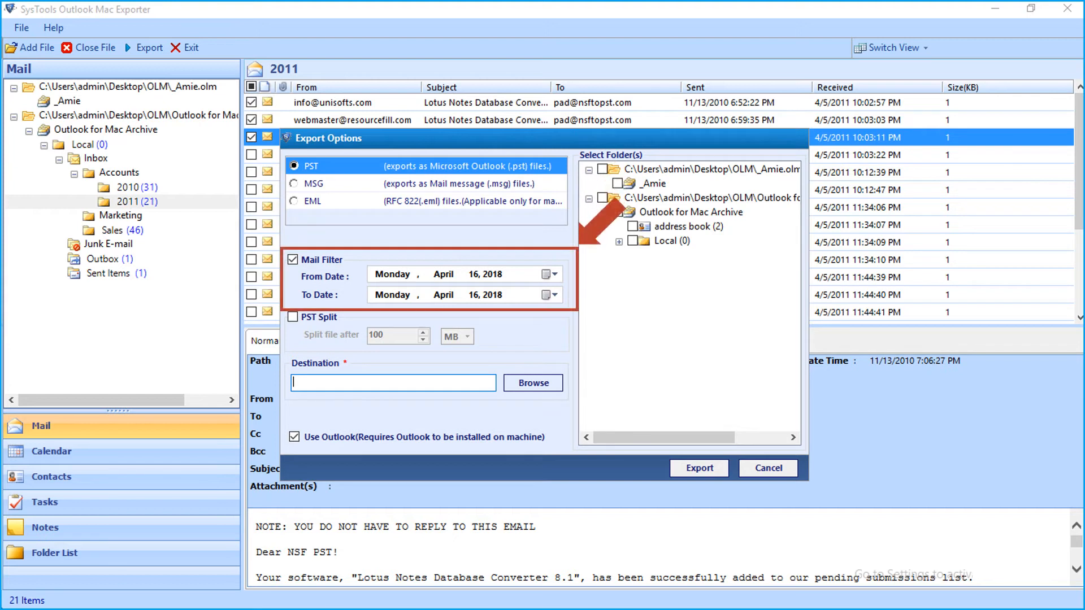
{"action": "left_click", "coordinate": [549, 274]}
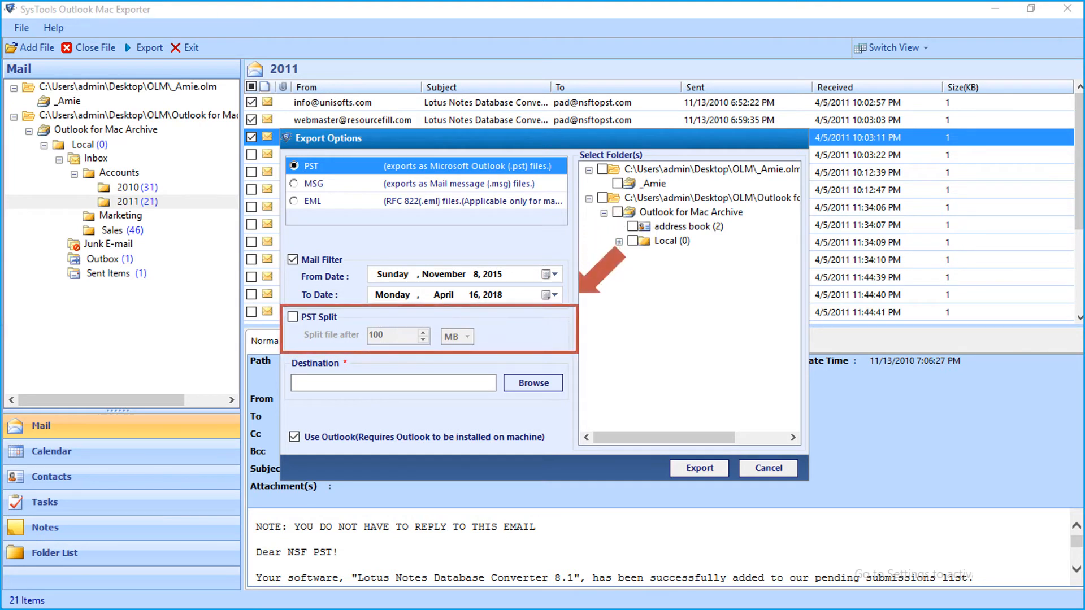
{"action": "left_click", "coordinate": [293, 316]}
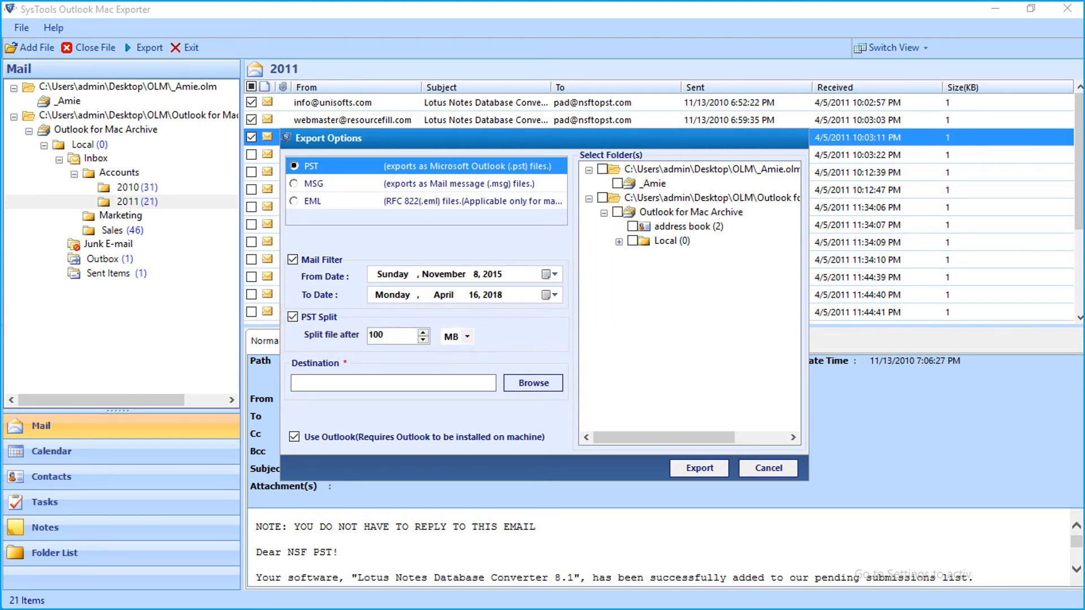
{"action": "left_click", "coordinate": [466, 337]}
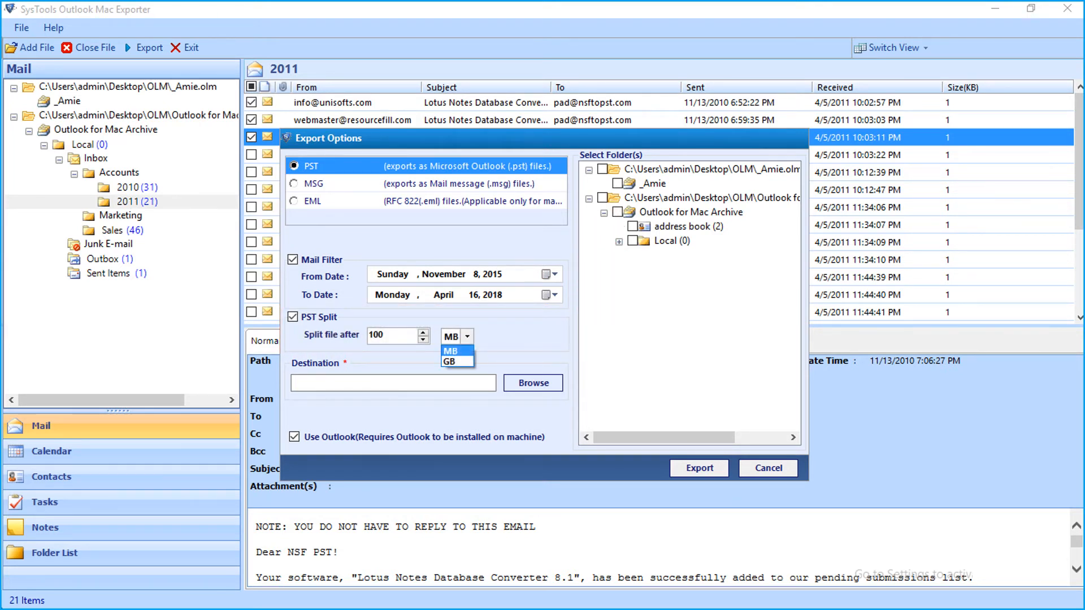
{"action": "mouse_move", "coordinate": [451, 361]}
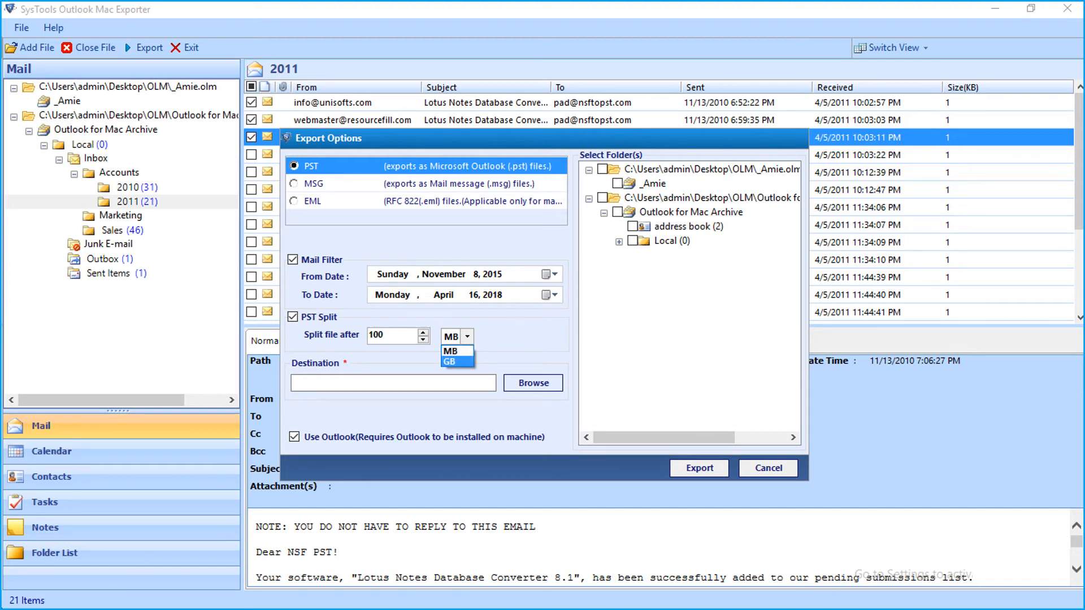
{"action": "left_click", "coordinate": [451, 337]}
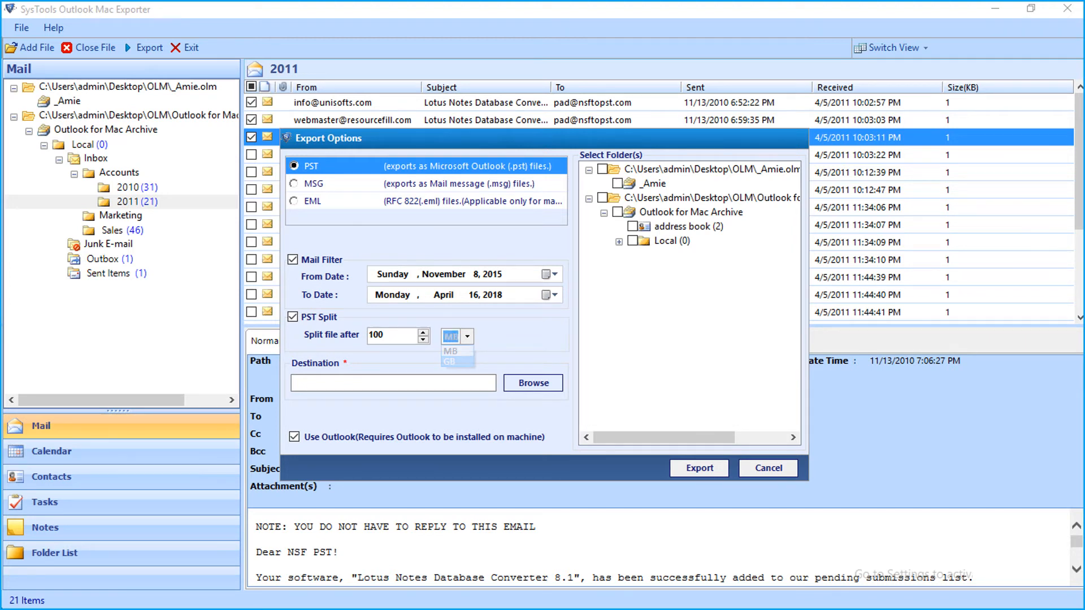
{"action": "left_click", "coordinate": [532, 383]}
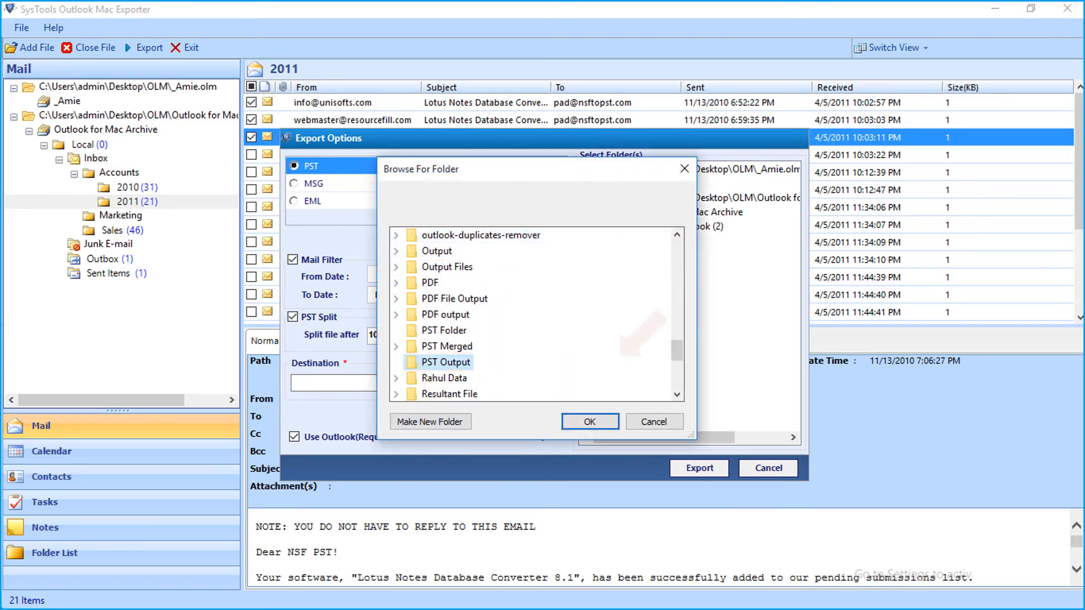
Export all archive mailbox folders to Desktop\PST Output
{"action": "left_click", "coordinate": [589, 421]}
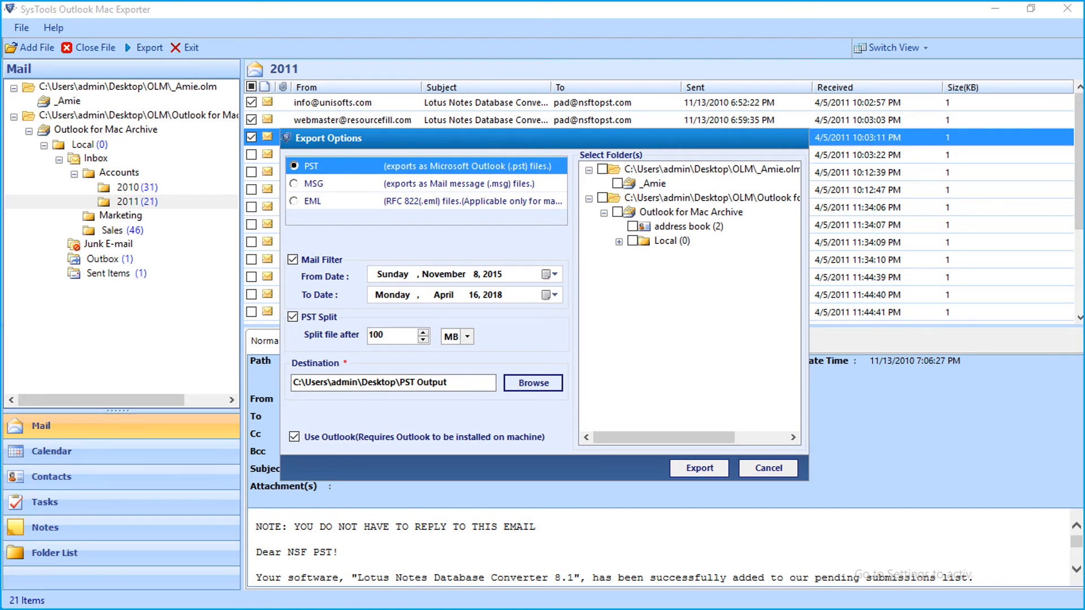
{"action": "left_click", "coordinate": [618, 240]}
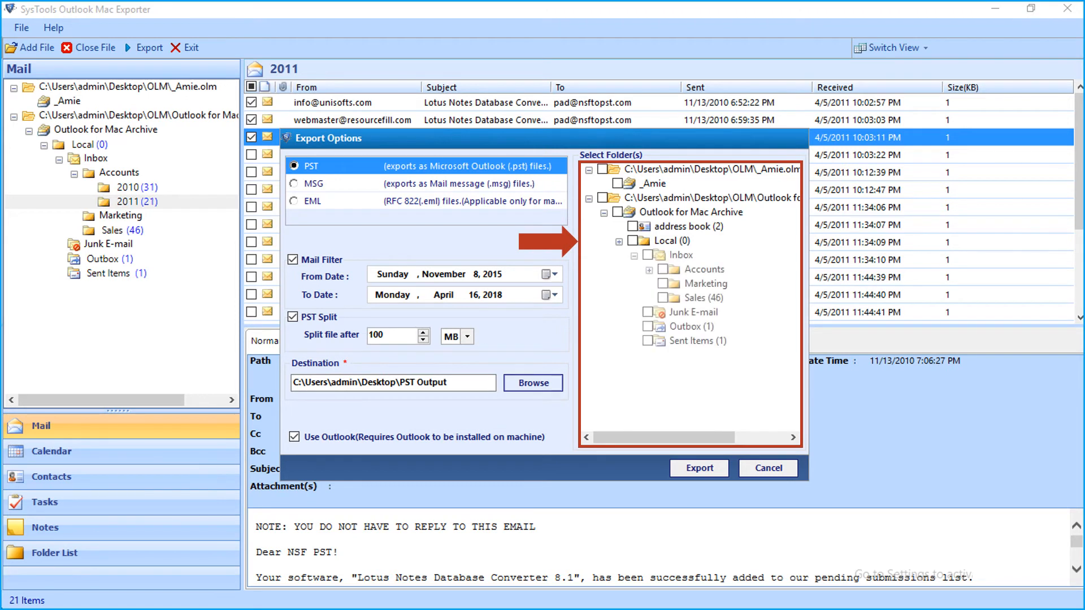
{"action": "left_click", "coordinate": [648, 269]}
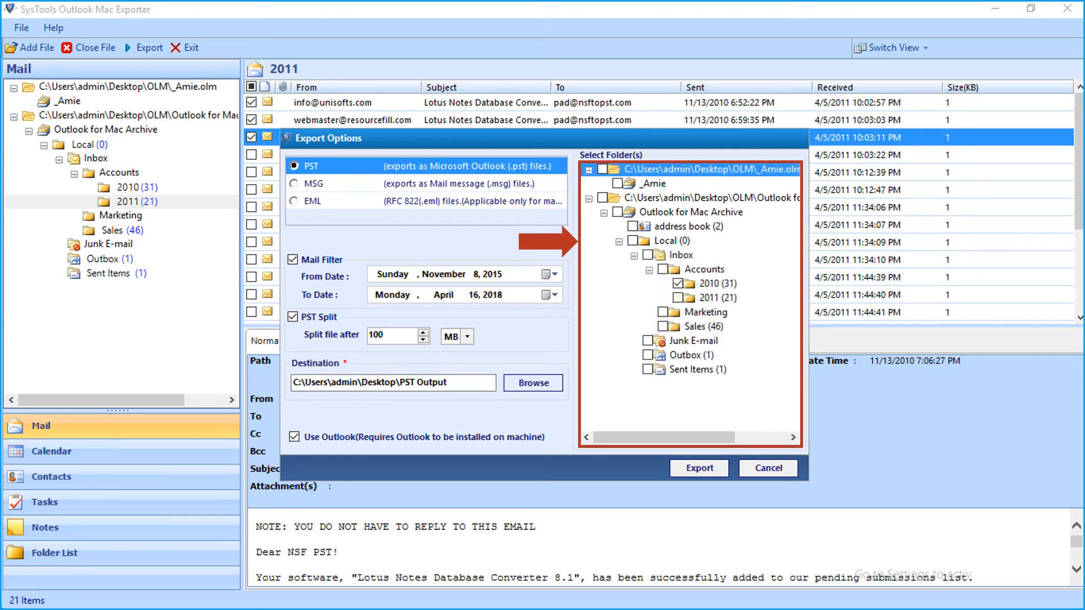
{"action": "left_click", "coordinate": [602, 196]}
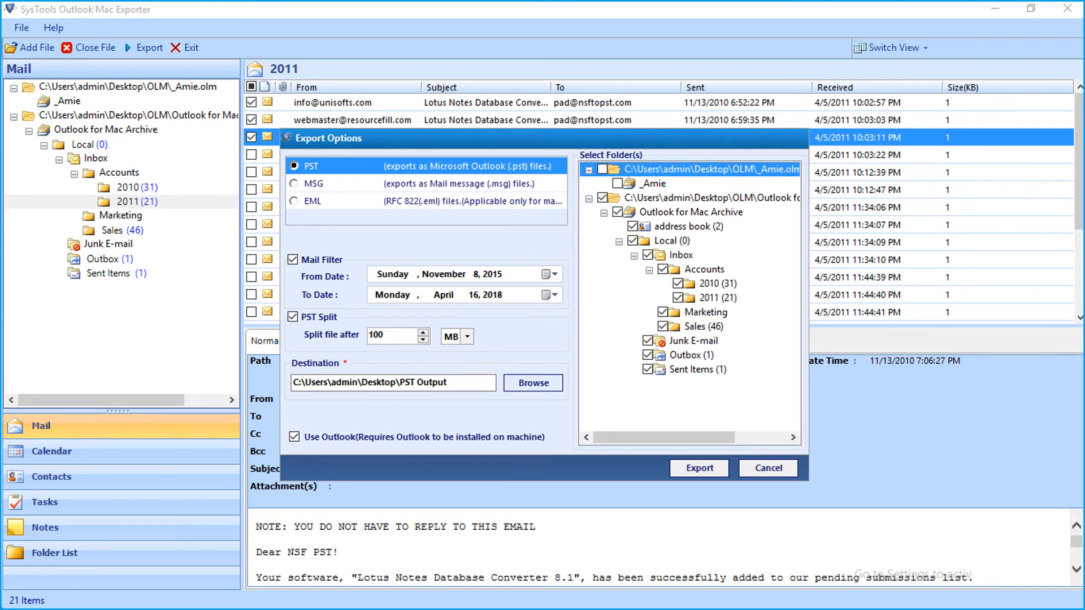
{"action": "left_click", "coordinate": [697, 468]}
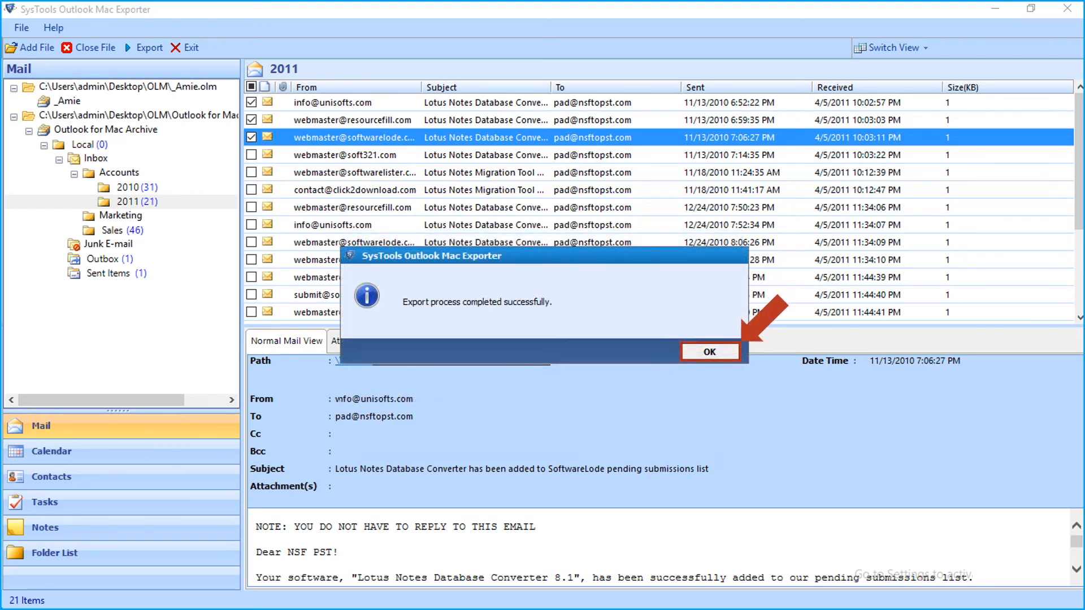
Save the export report as Output CSV and close the exporter's report
{"action": "left_click", "coordinate": [708, 352]}
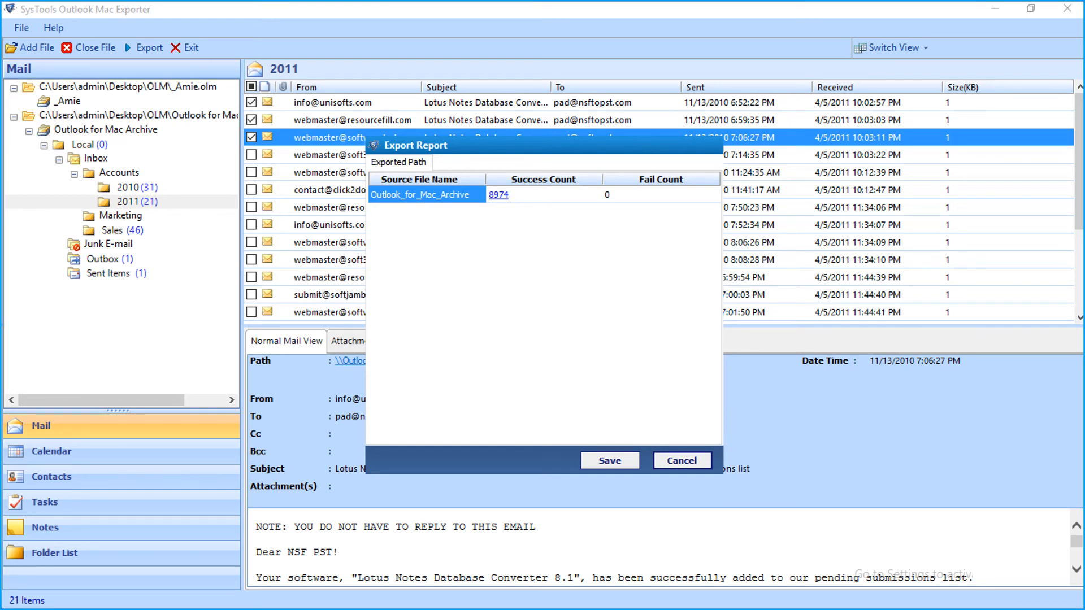
{"action": "left_click", "coordinate": [608, 460]}
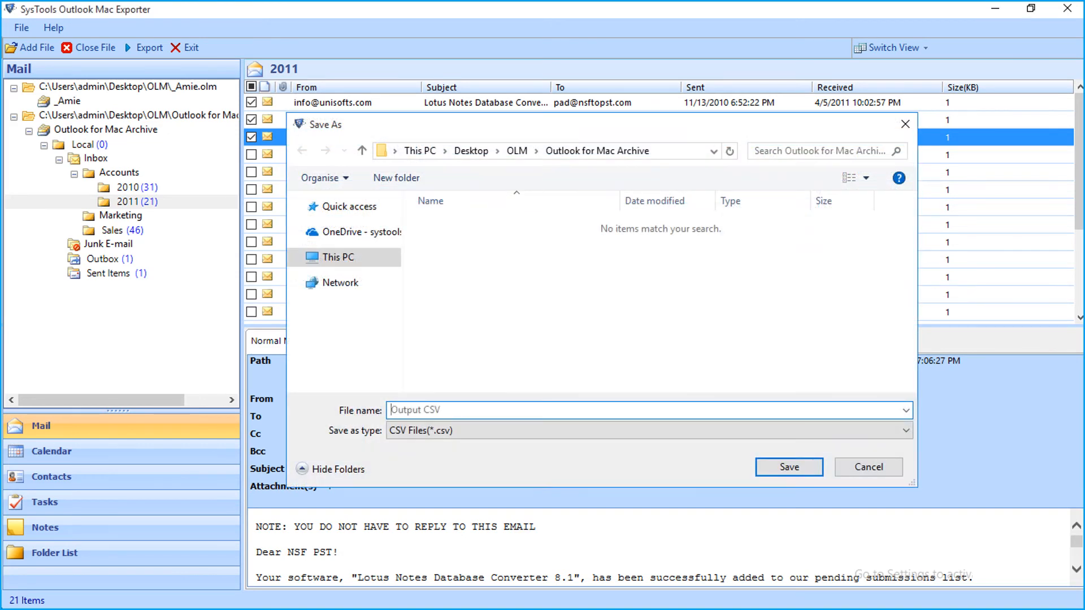
{"action": "left_click", "coordinate": [788, 467]}
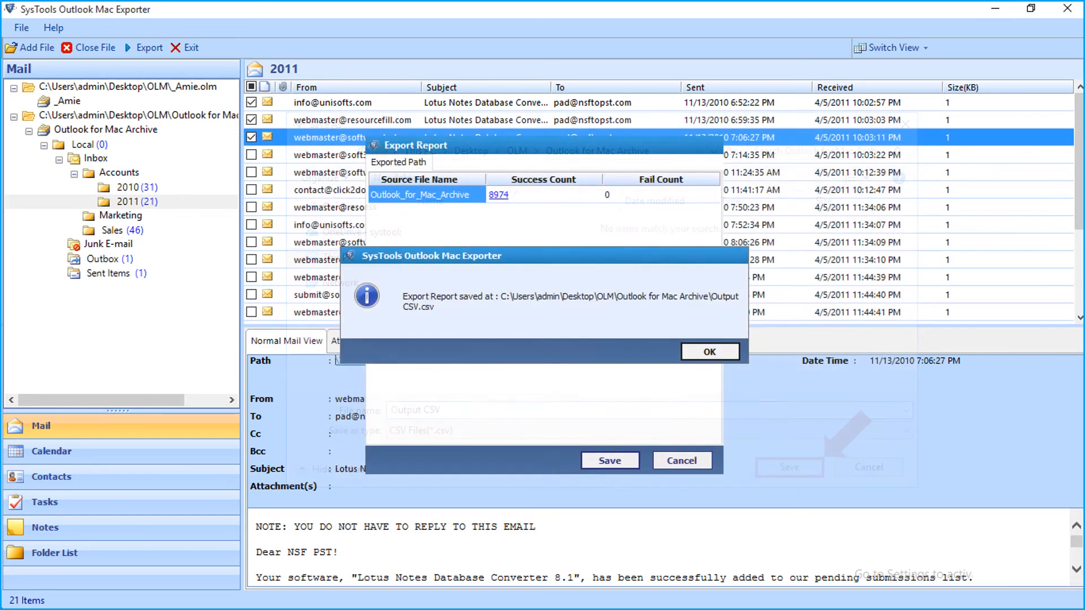
{"action": "left_click", "coordinate": [710, 352]}
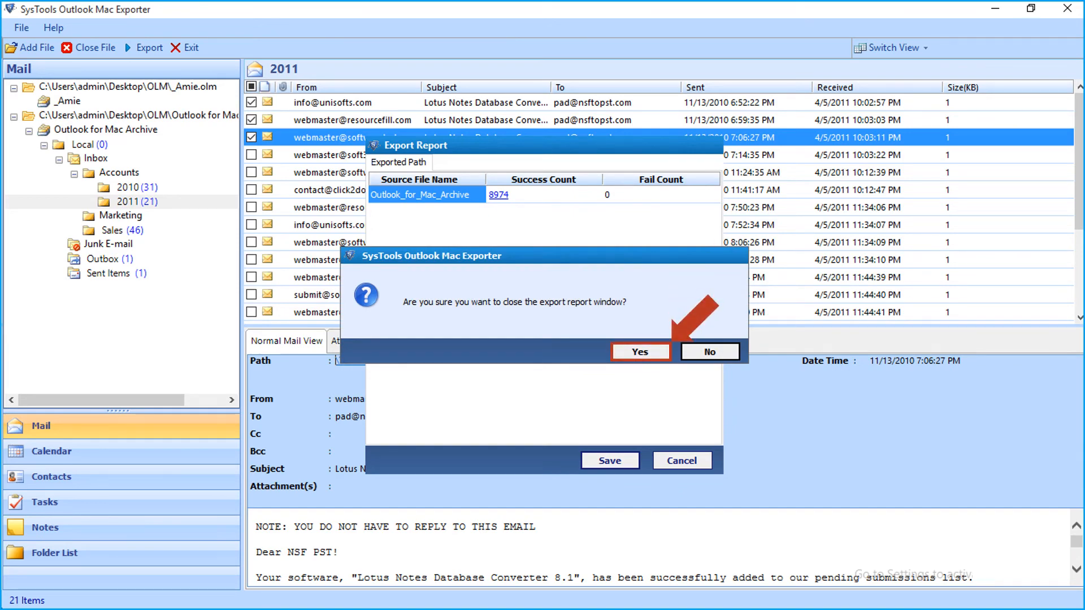
{"action": "left_click", "coordinate": [637, 351]}
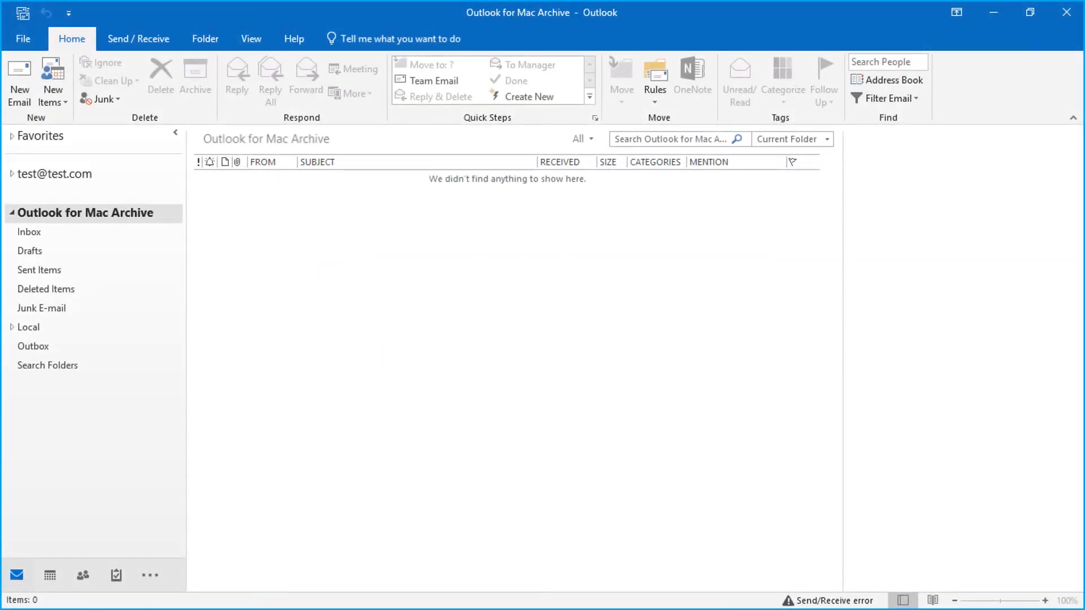
In Outlook, browse the archive's Local Junk E-mail folder and view the abook.mab contacts
{"action": "left_click", "coordinate": [30, 232]}
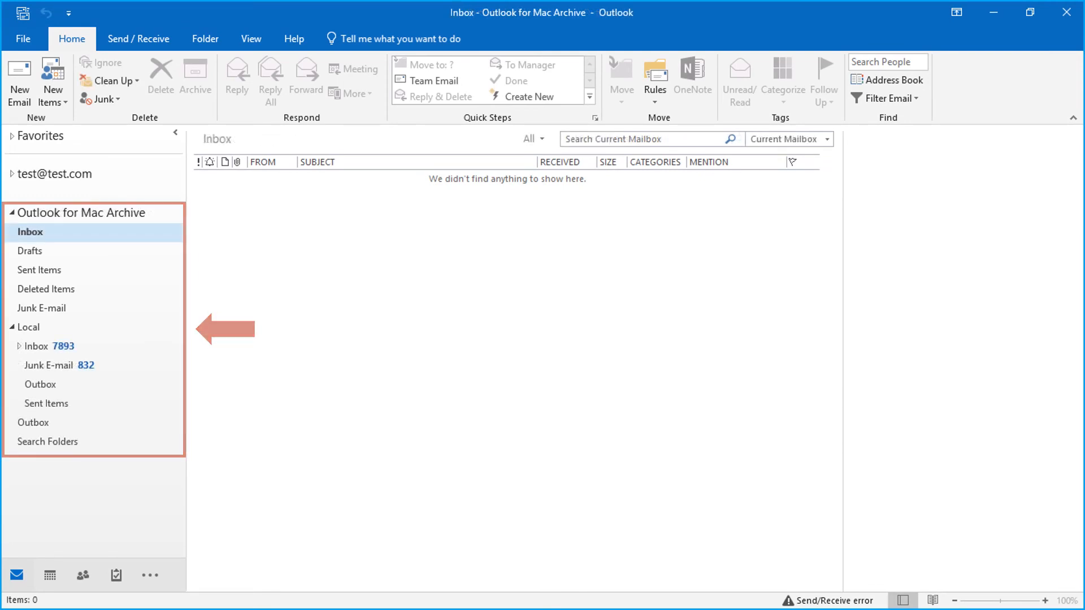
{"action": "left_click", "coordinate": [49, 365]}
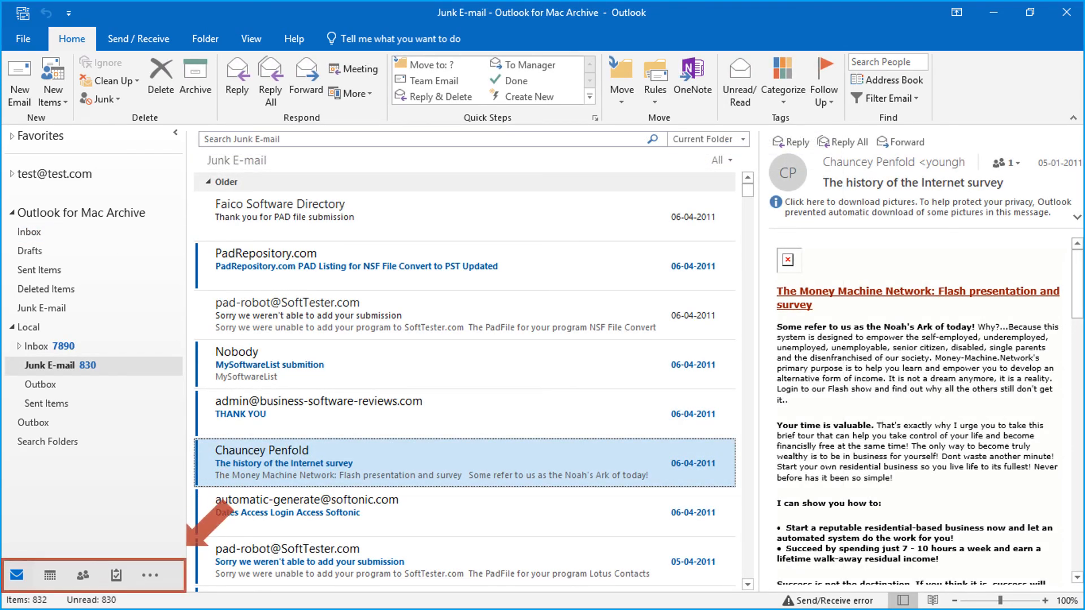
{"action": "left_click", "coordinate": [82, 575]}
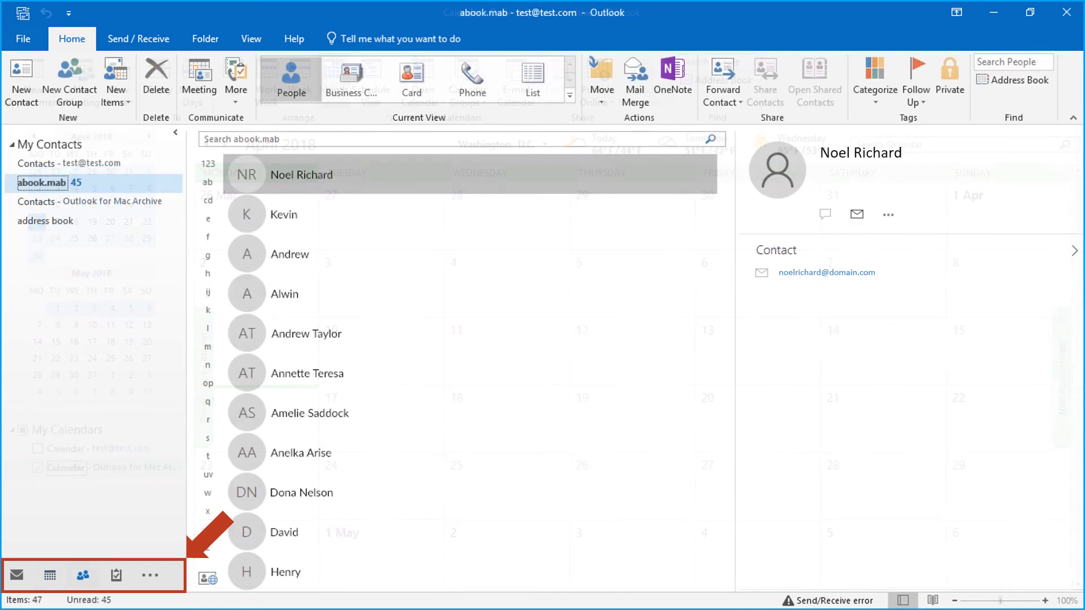